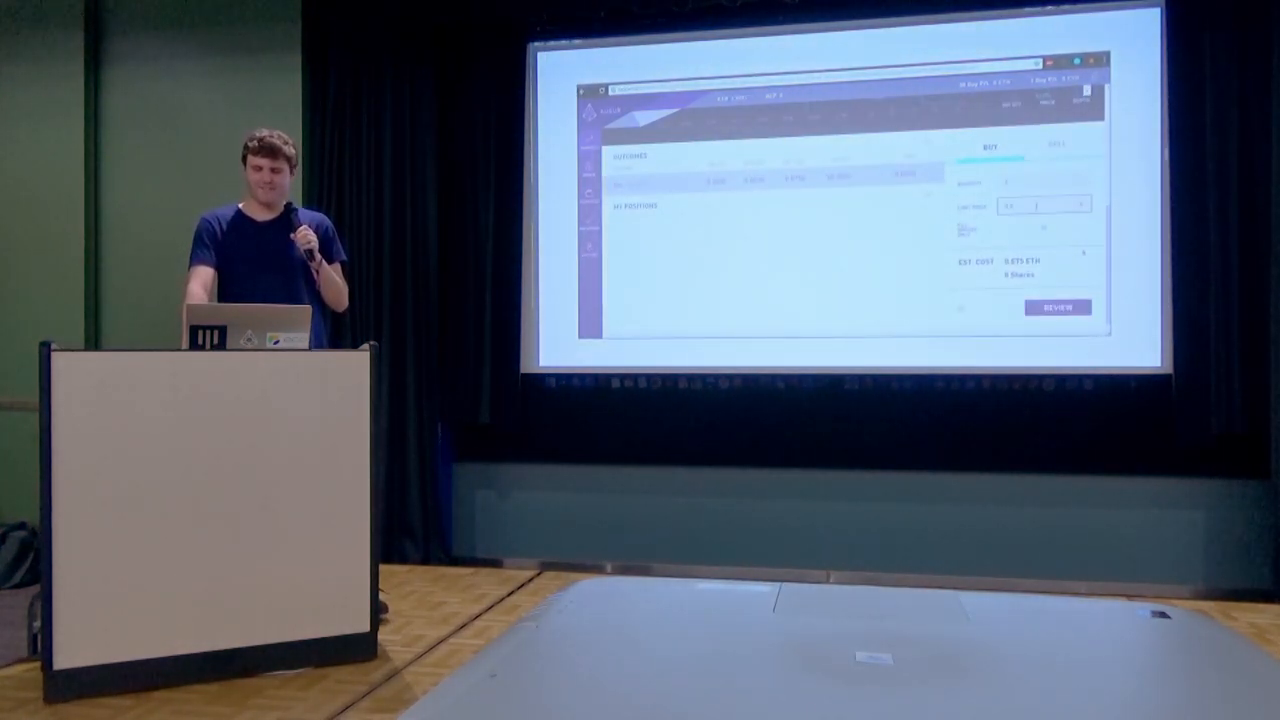
Open the review panel for the 8-share buy order estimated at 0.875 ETH.
left_click(1056, 307)
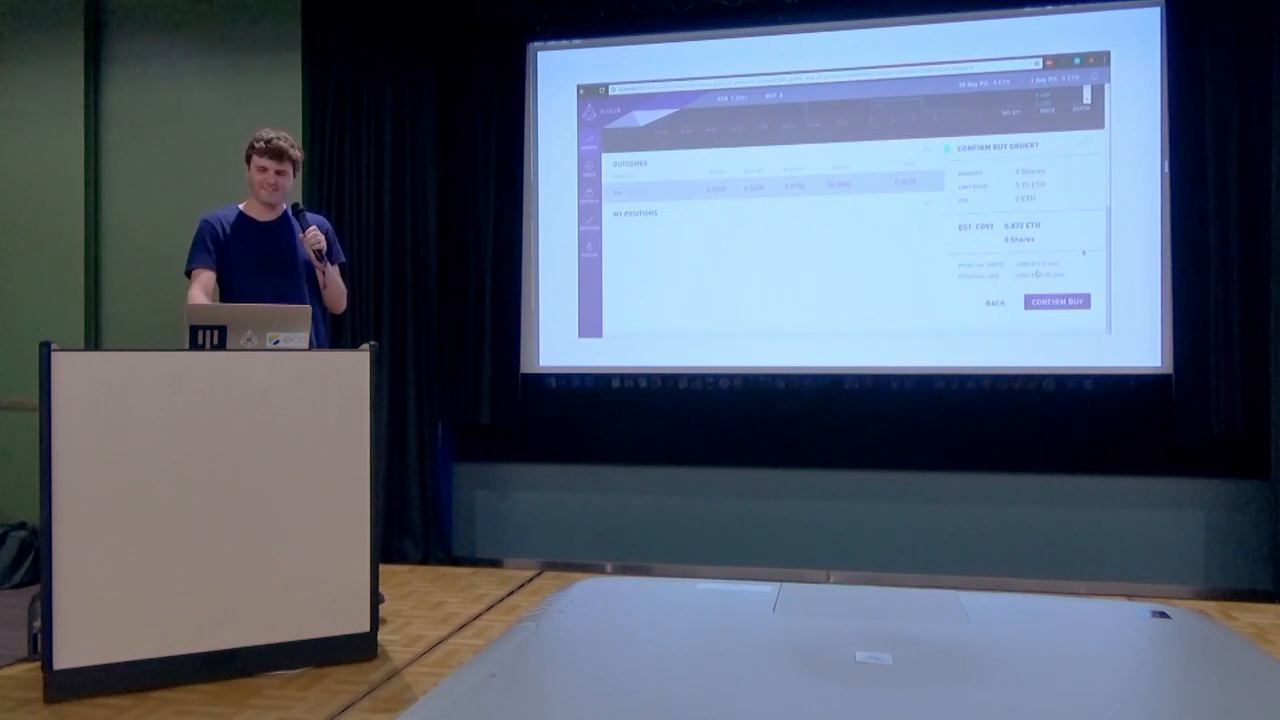